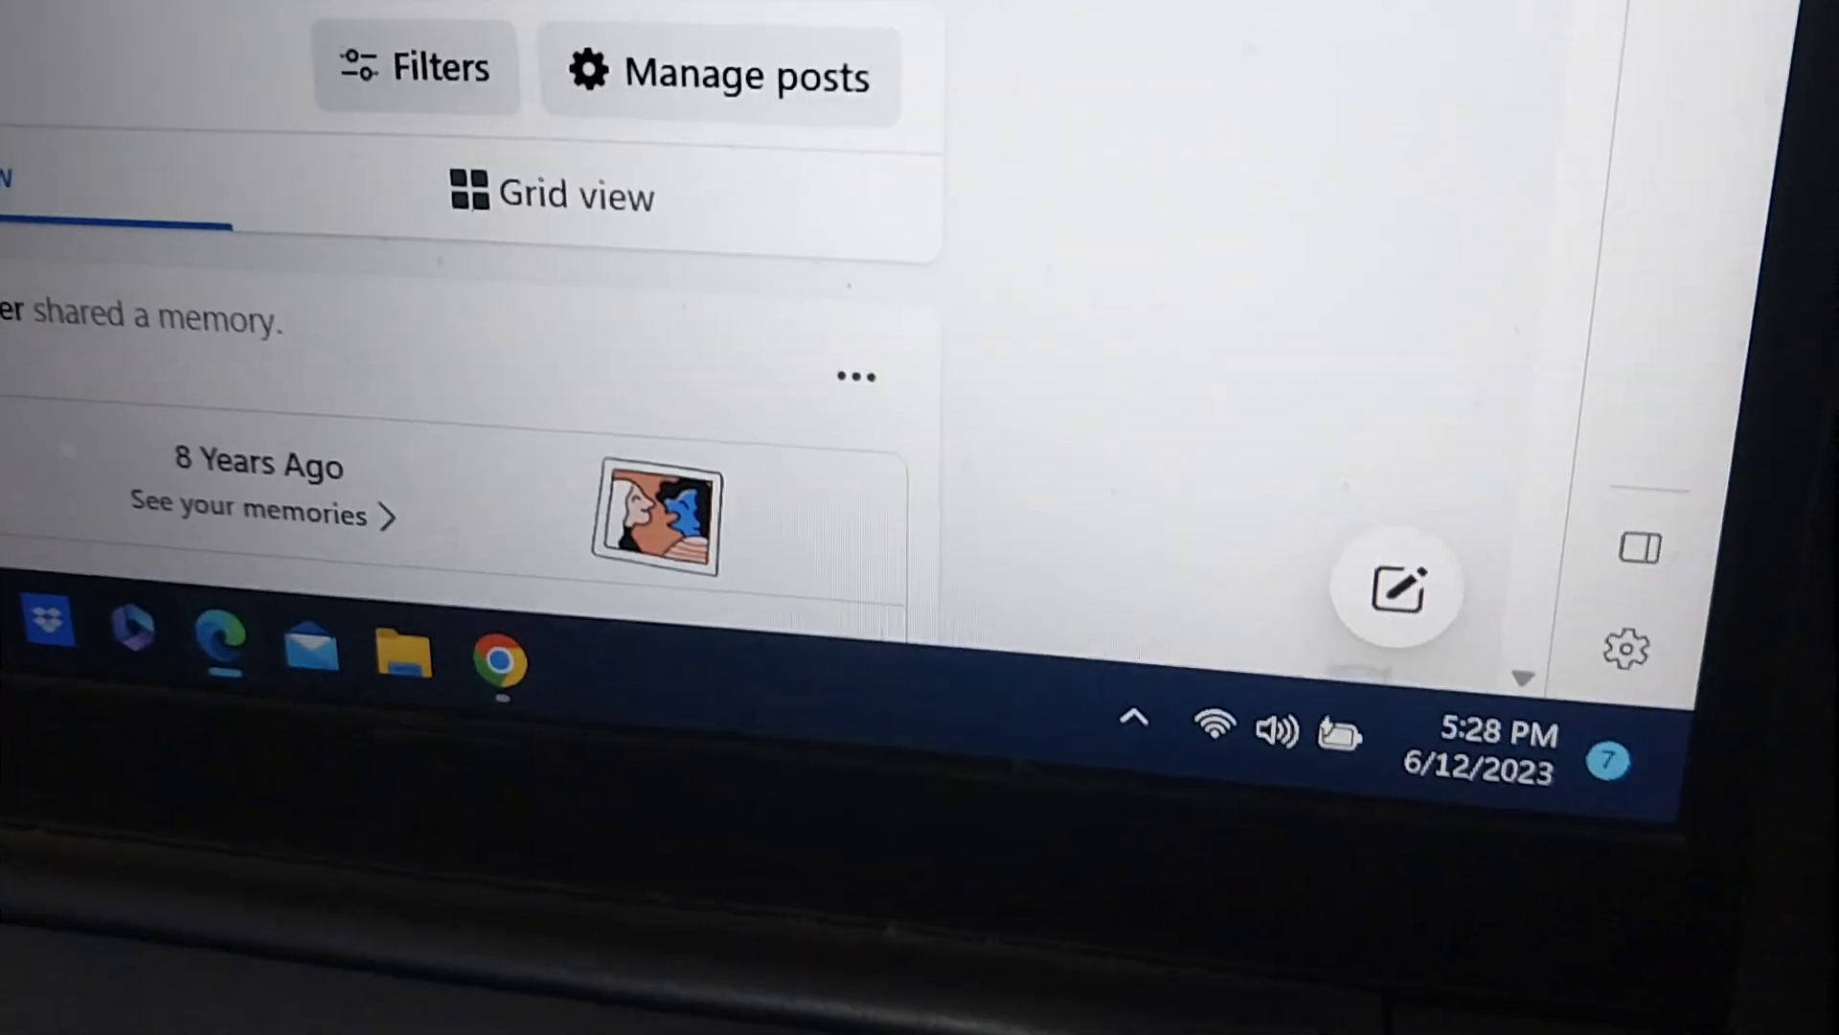
pyautogui.scroll(3)
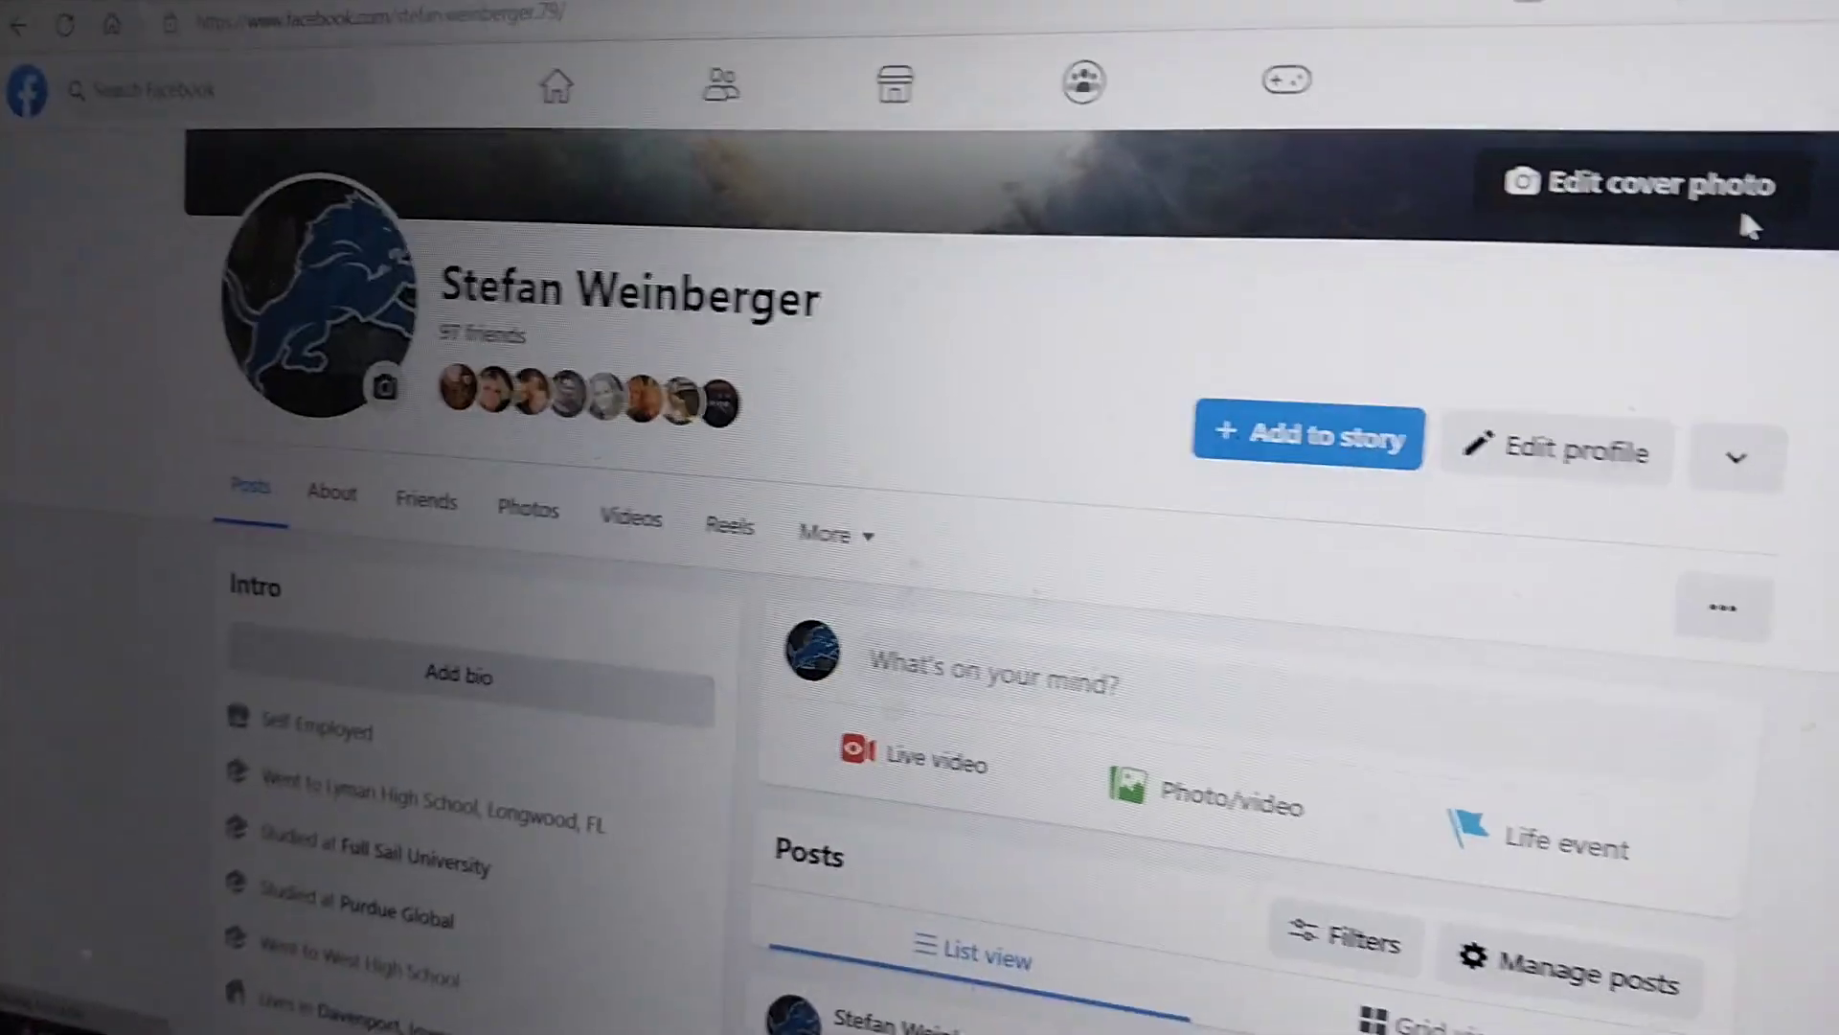
pyautogui.scroll(-3)
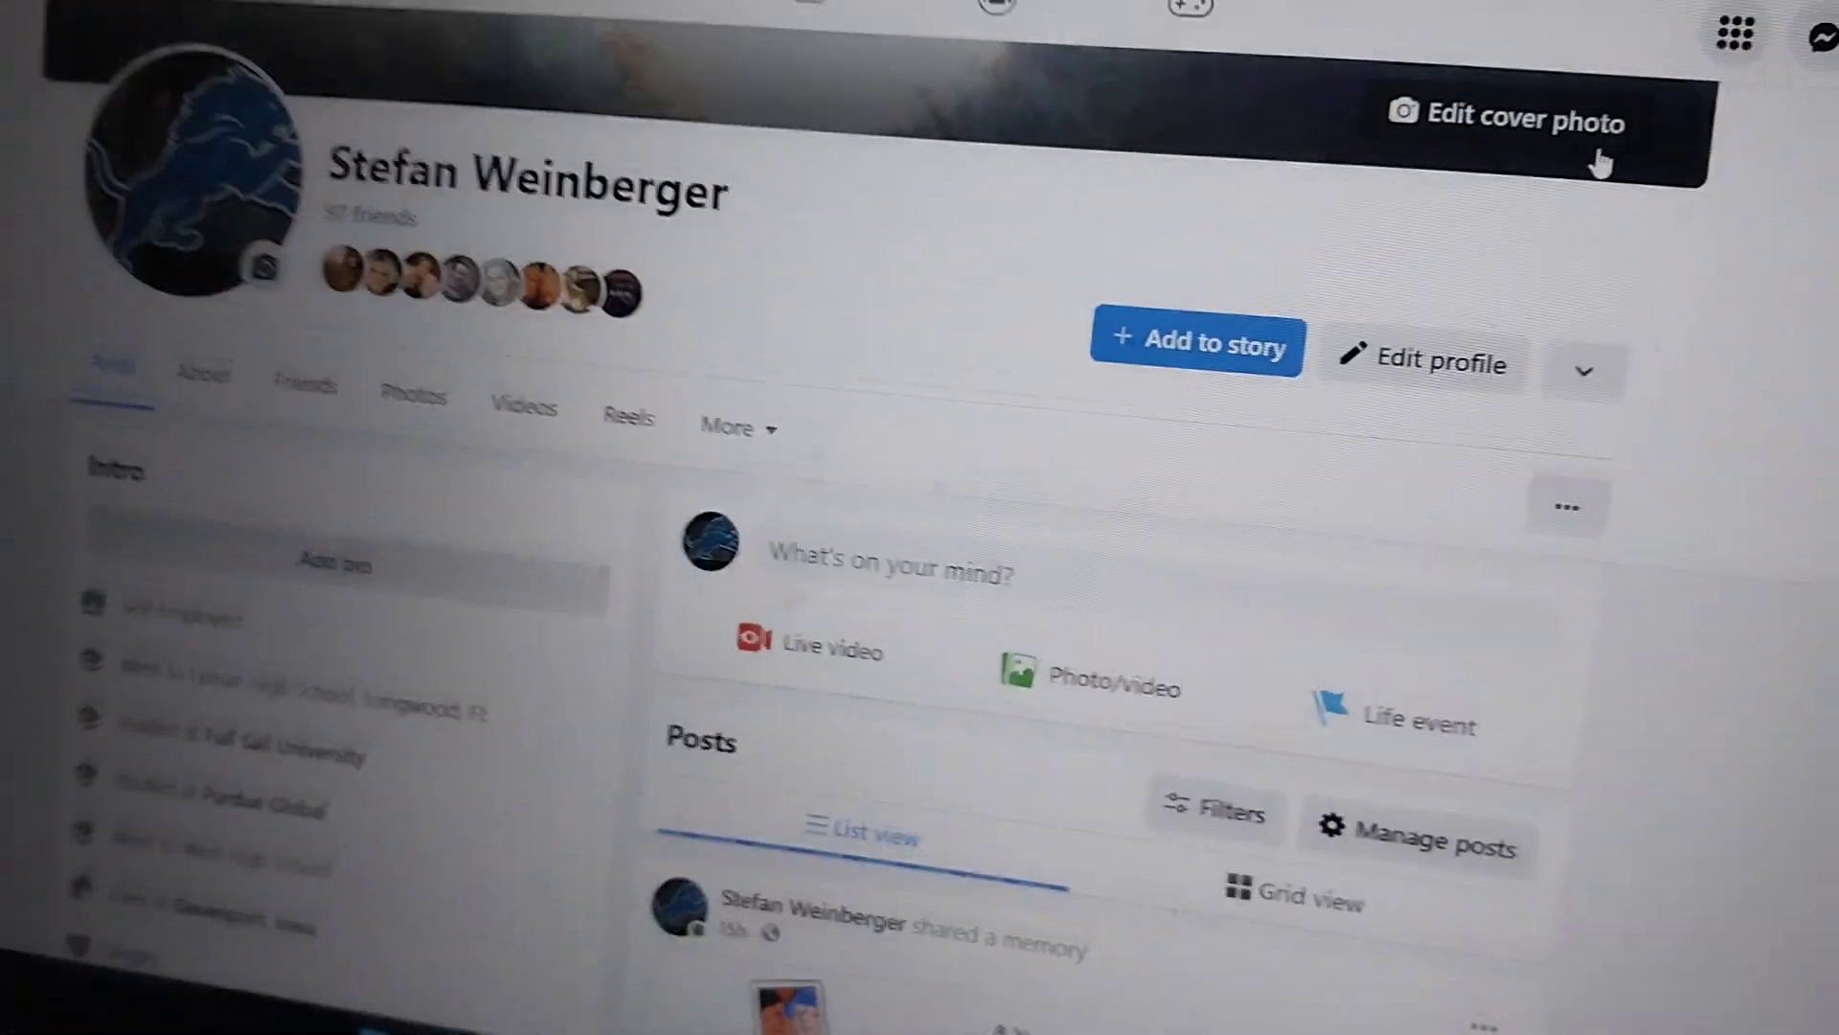
pyautogui.scroll(-3)
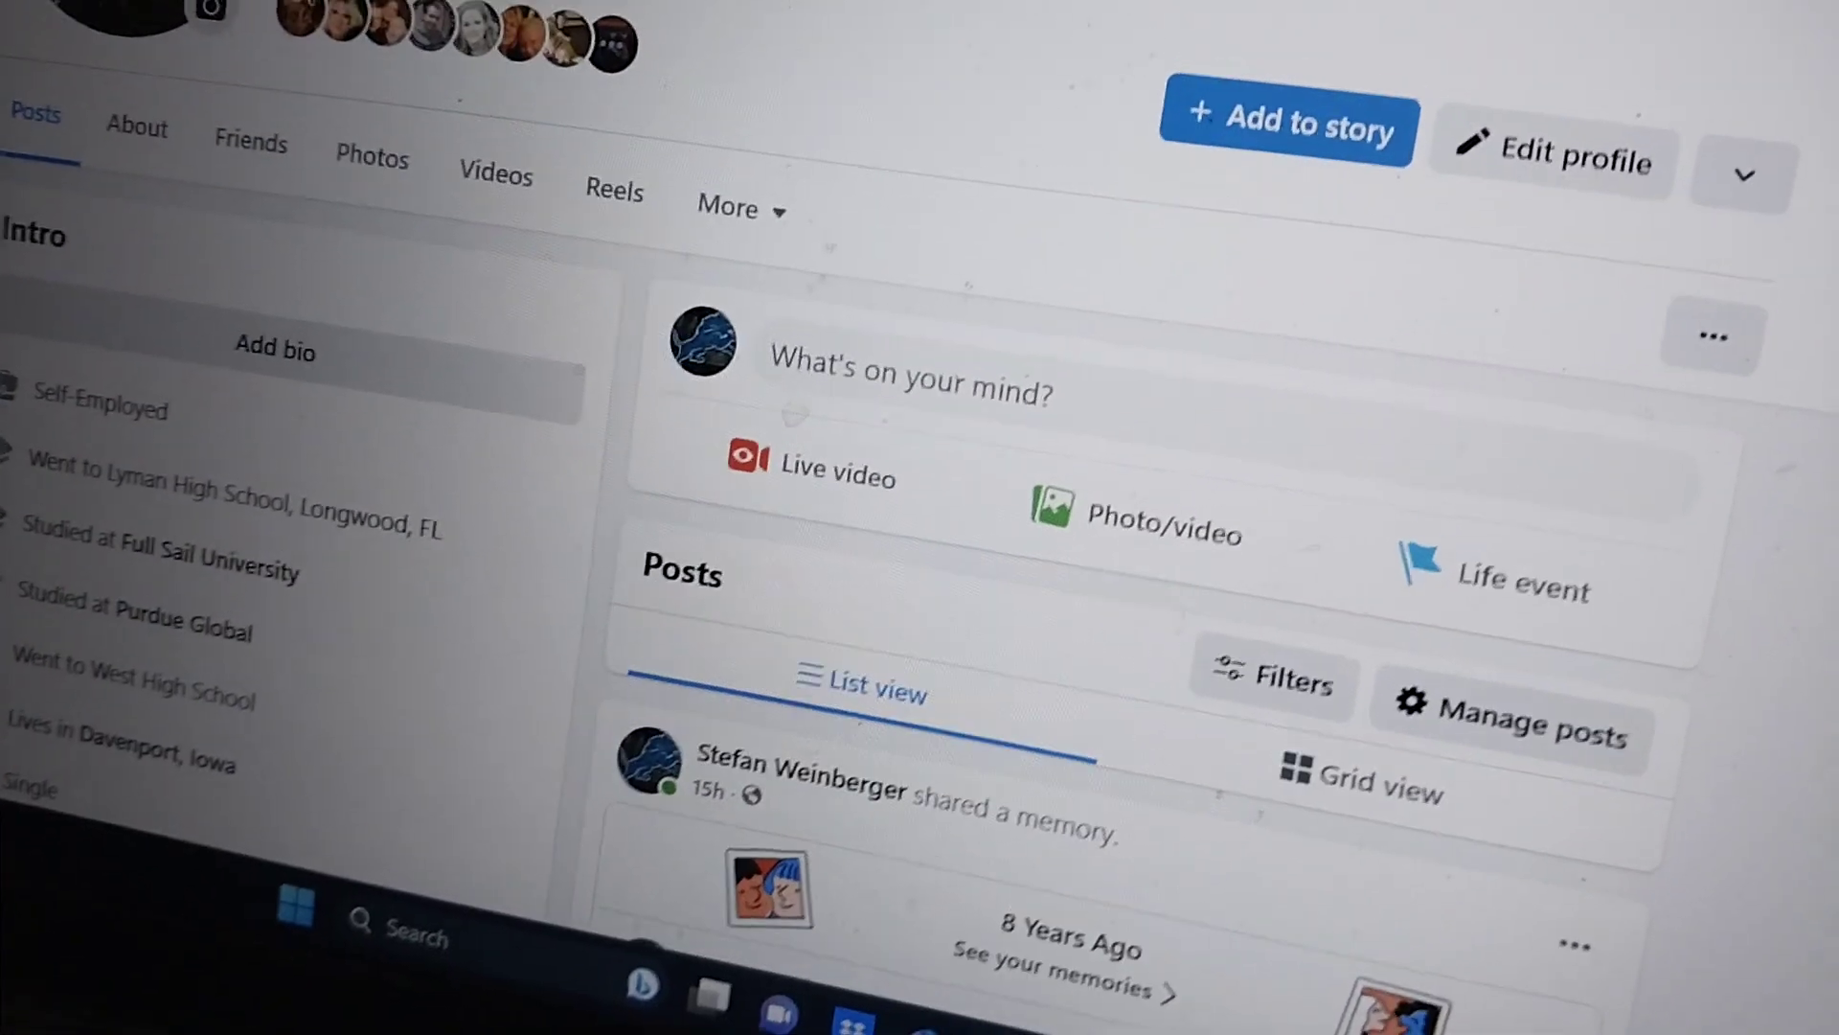
pyautogui.scroll(-3)
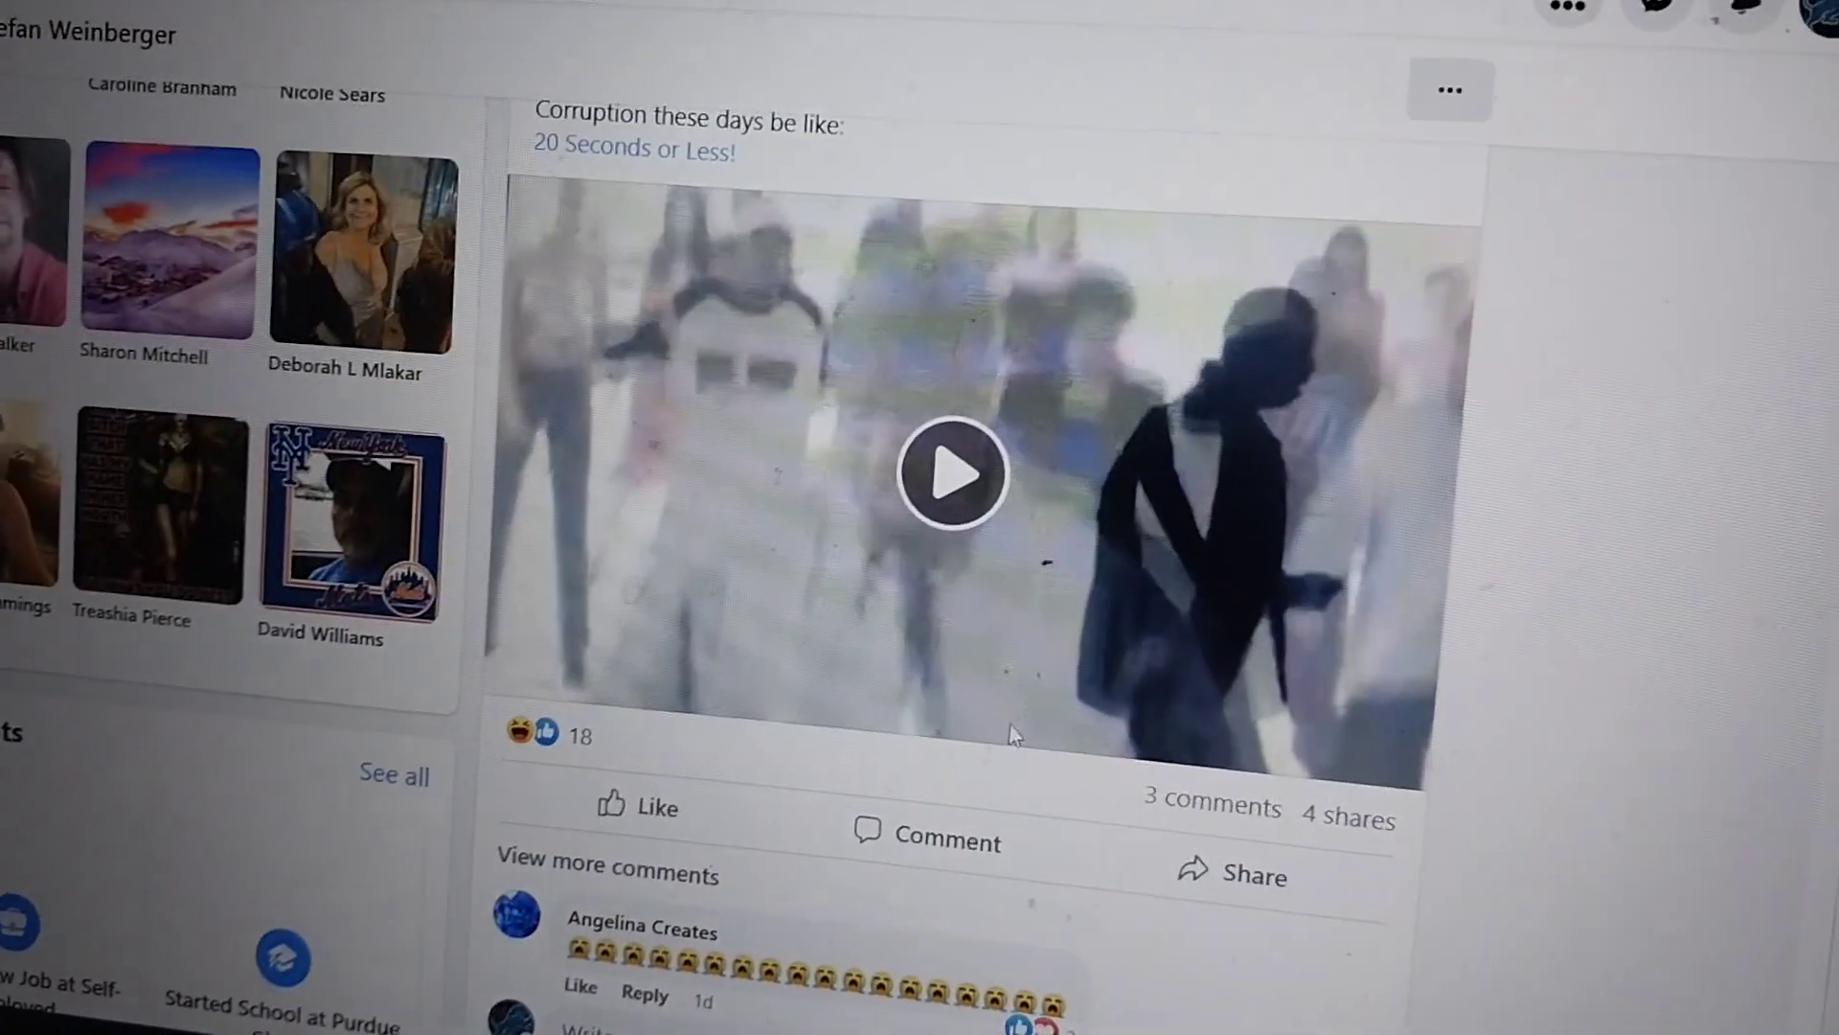
pyautogui.scroll(-3)
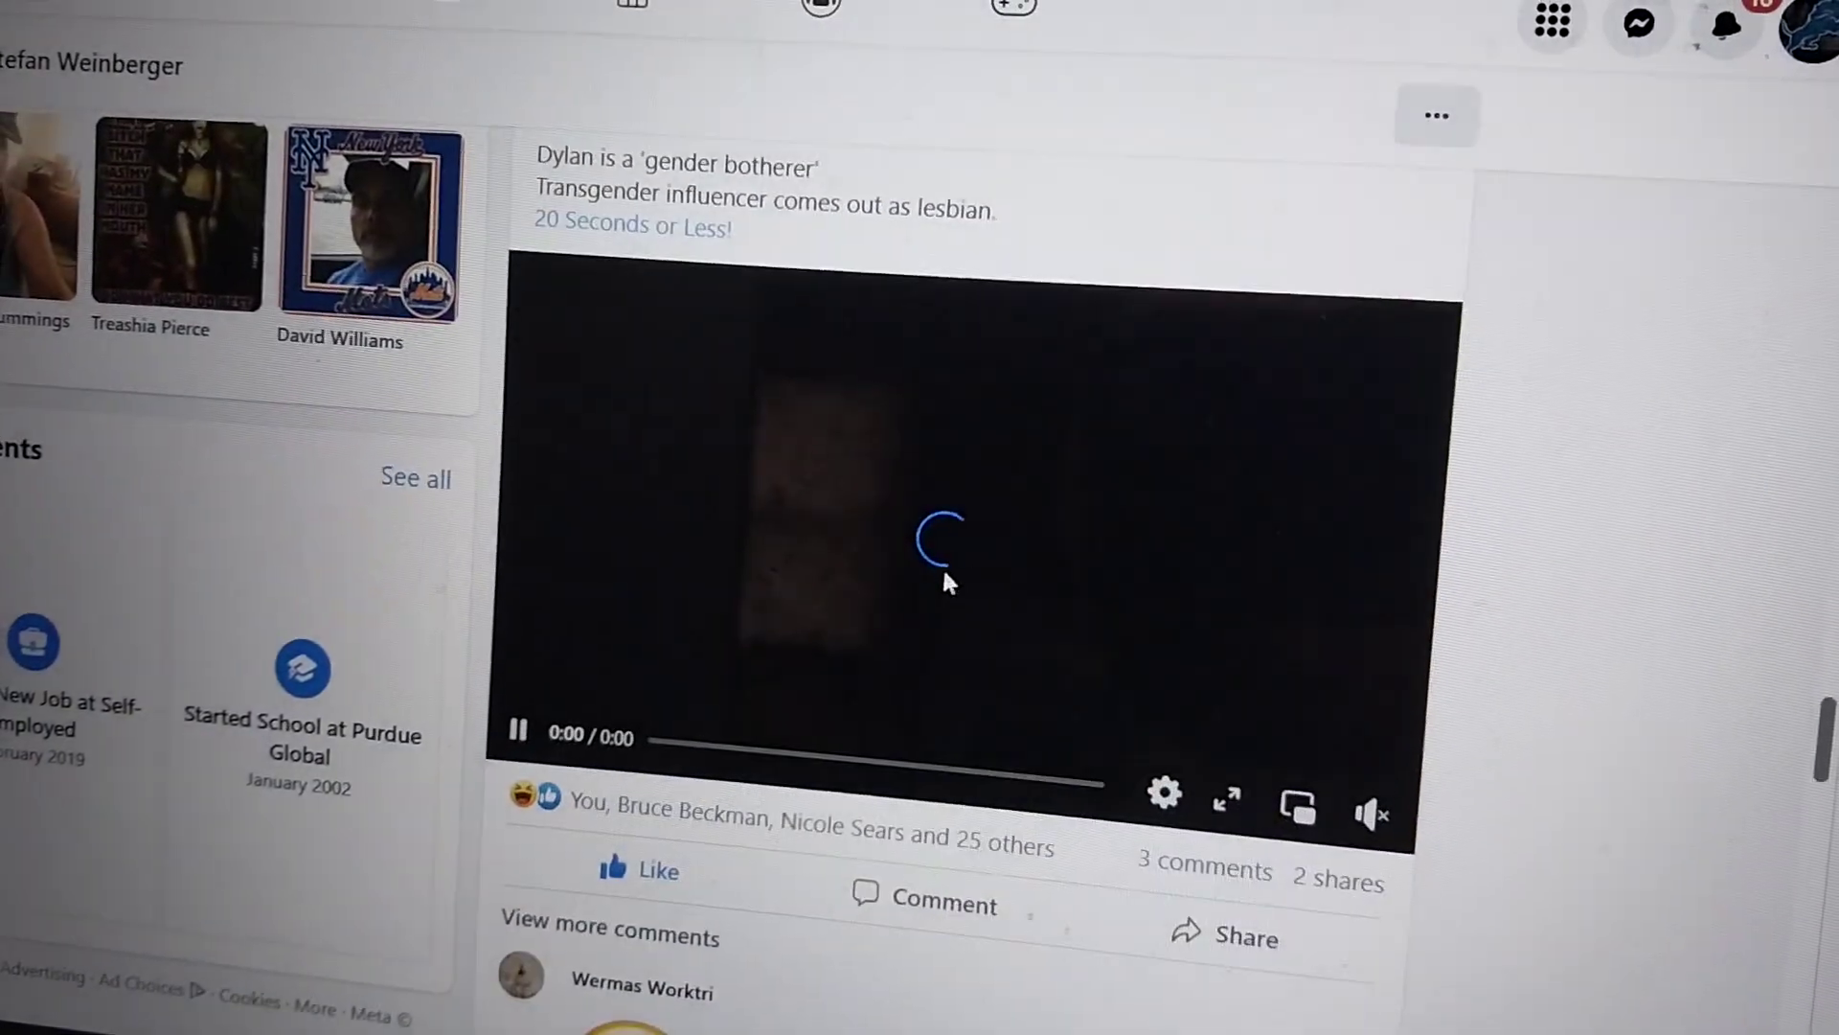
pyautogui.scroll(3)
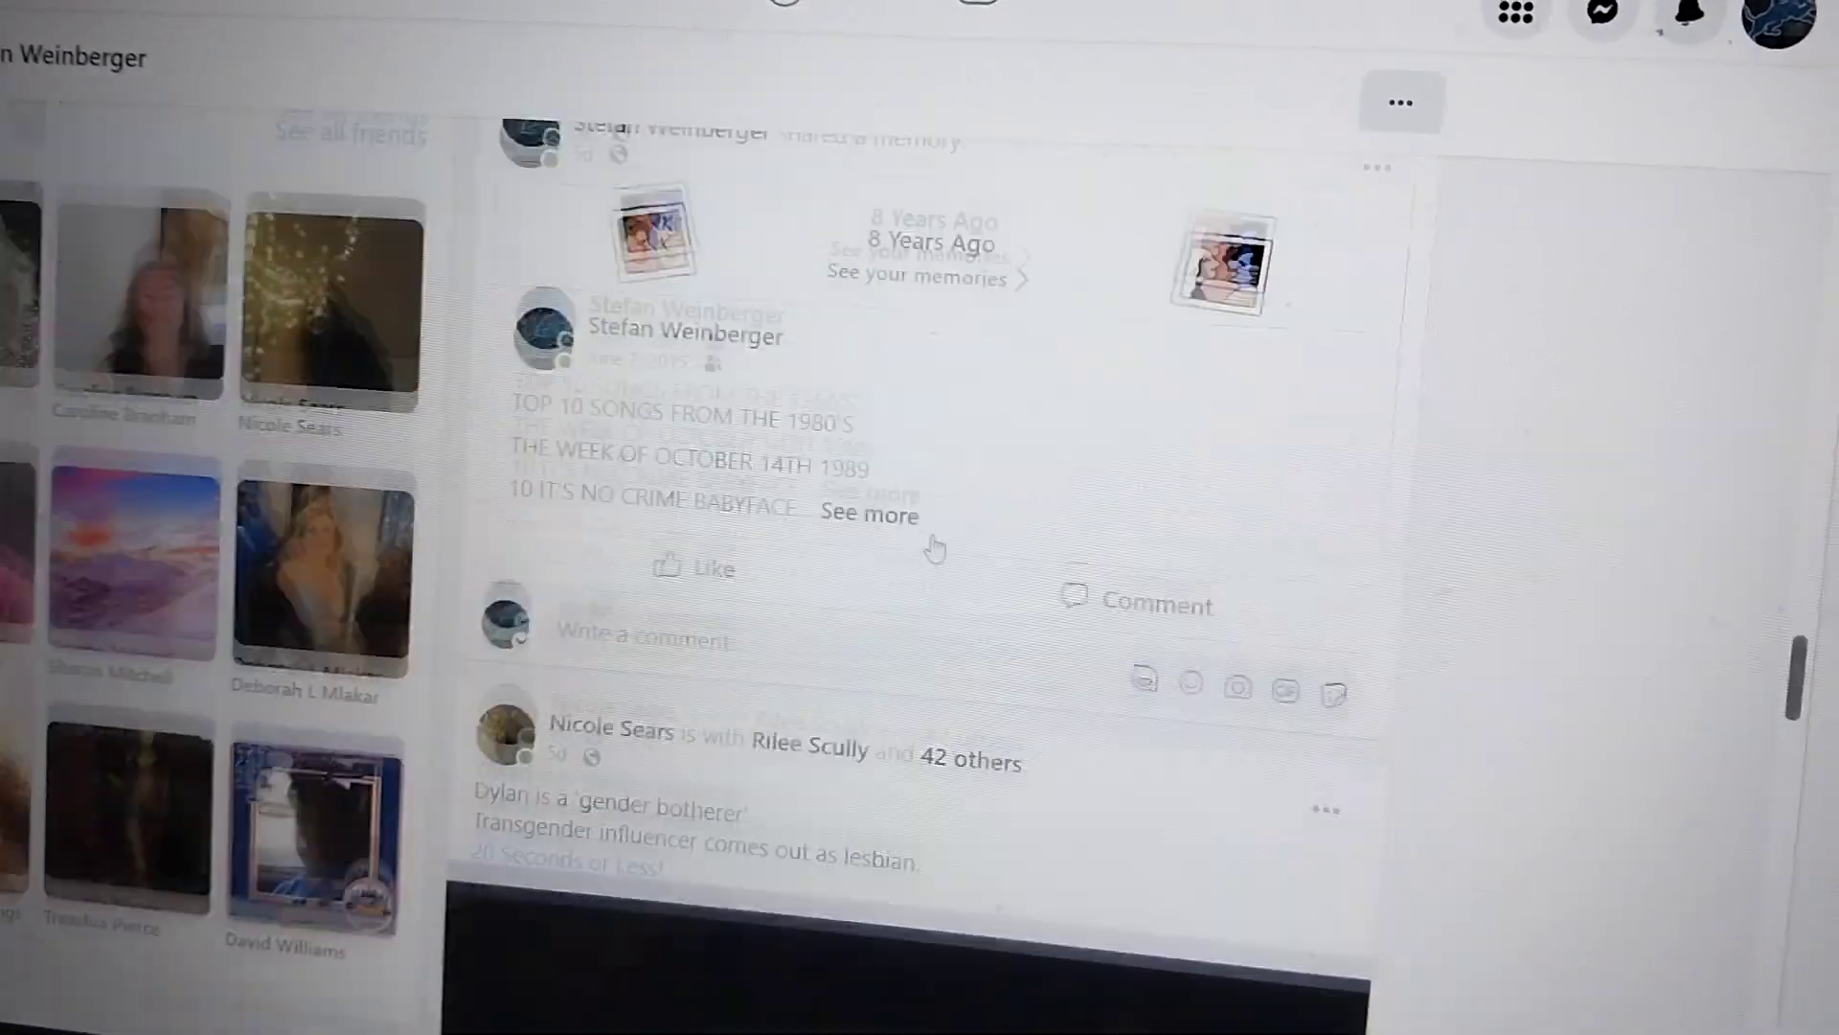
pyautogui.scroll(-3)
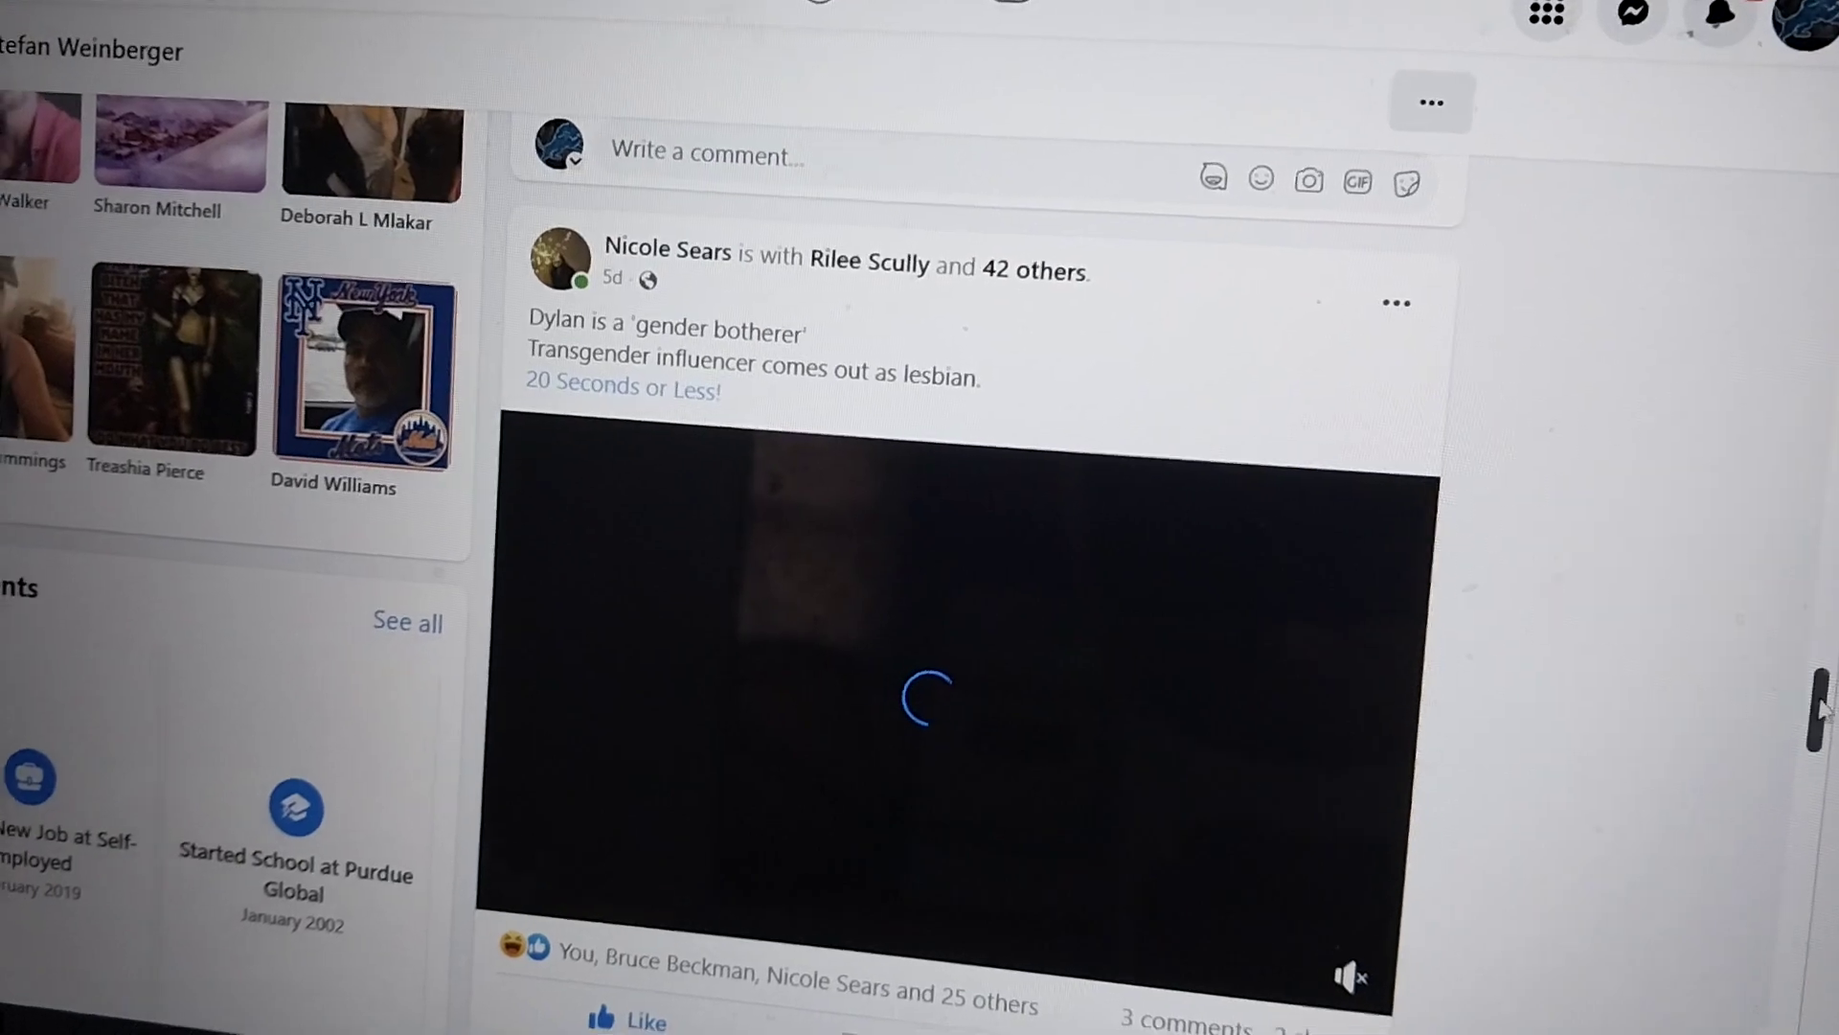
pyautogui.scroll(-3)
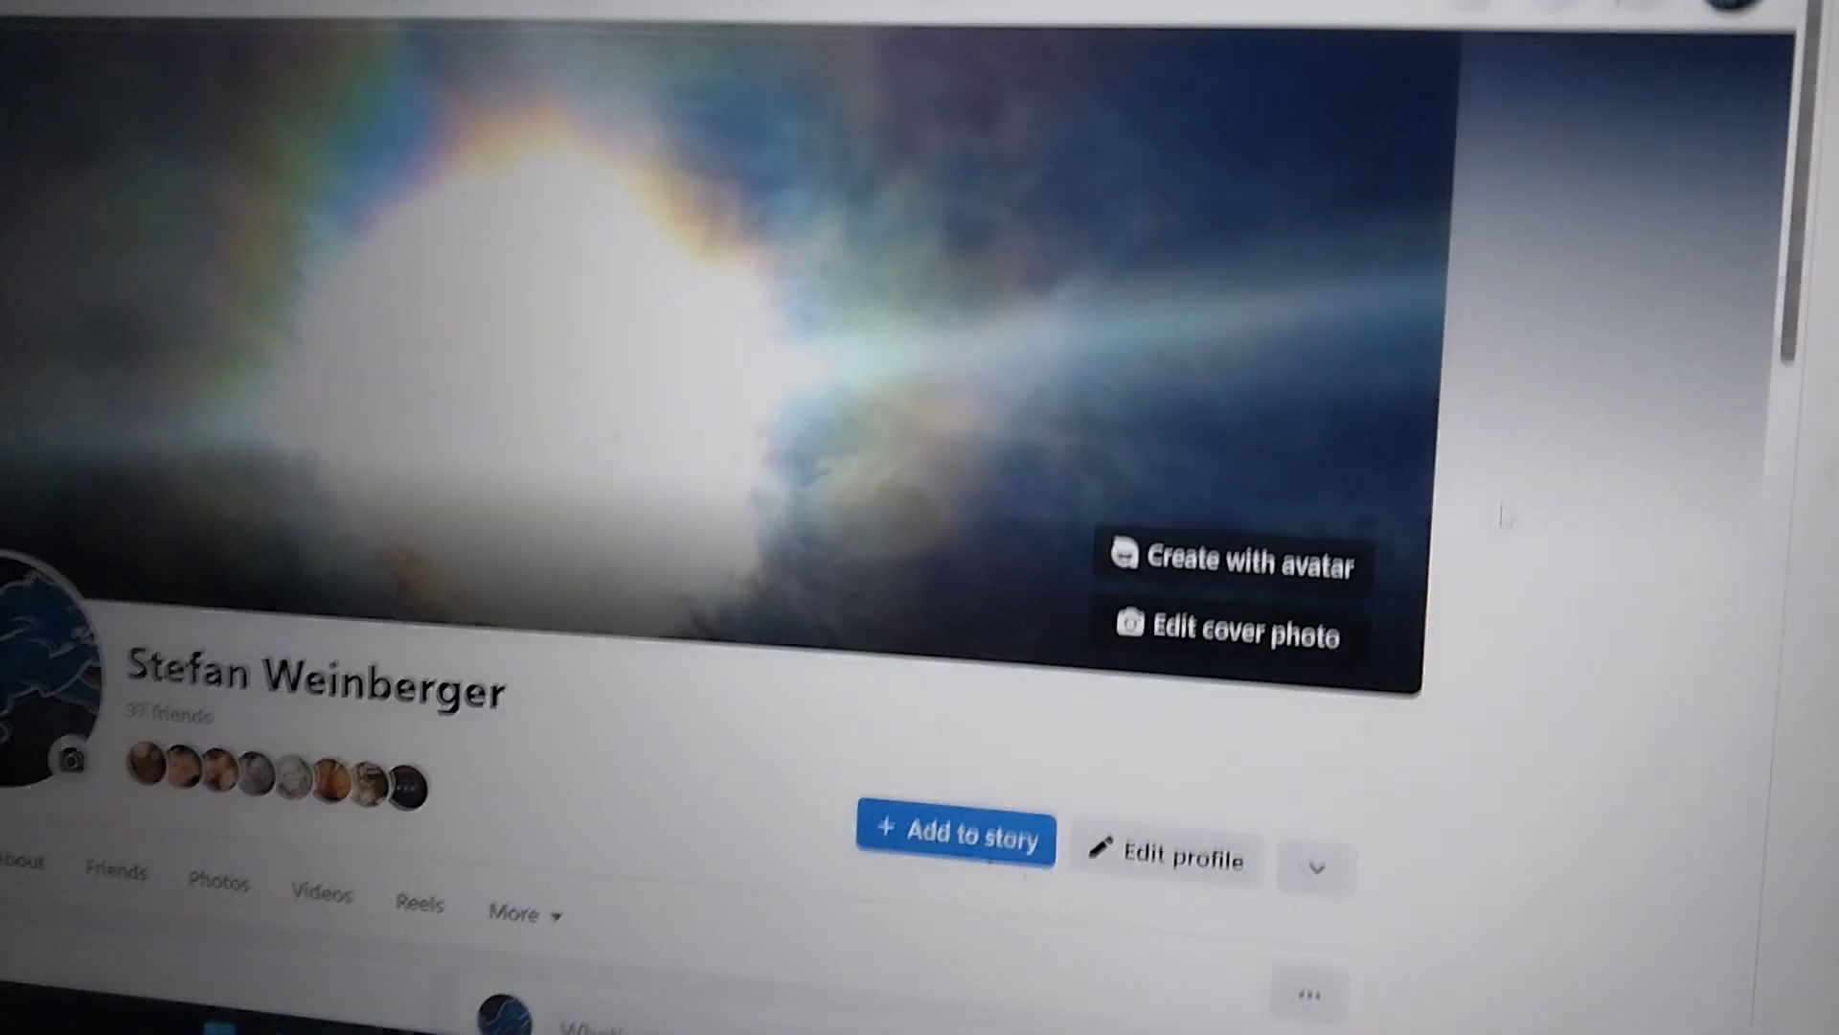
pyautogui.scroll(3)
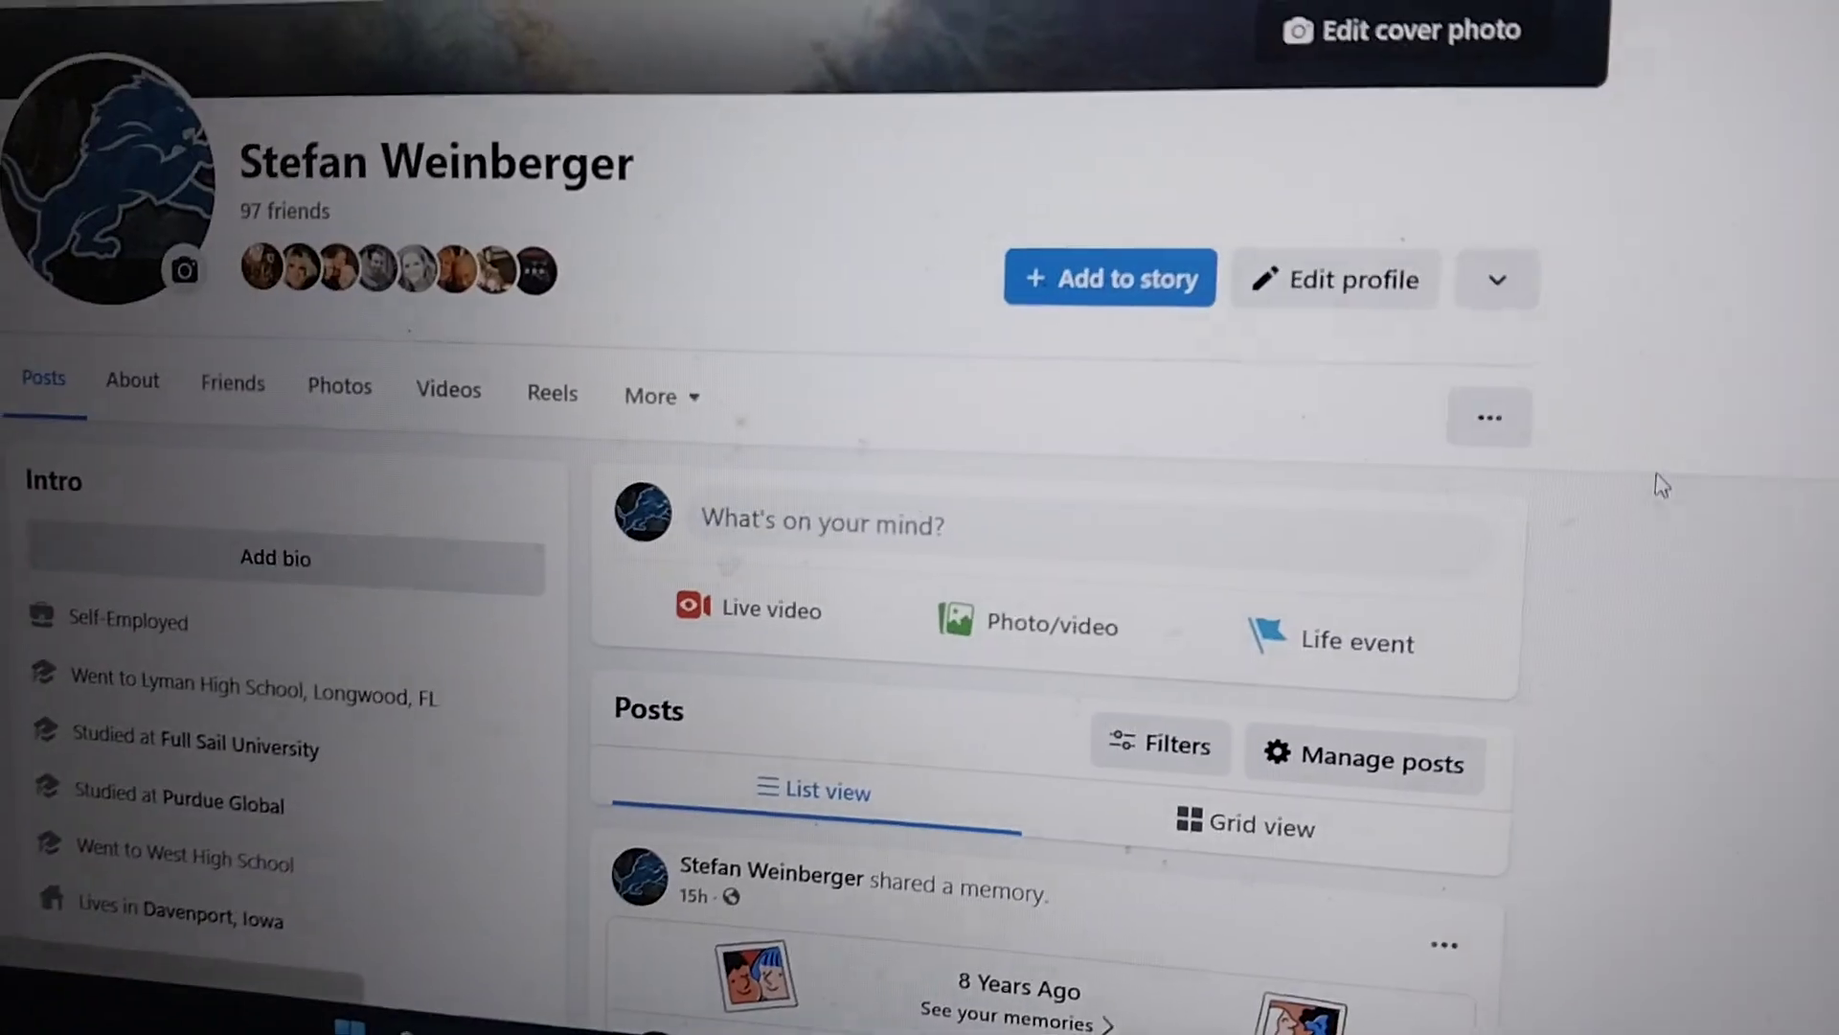
pyautogui.scroll(-3)
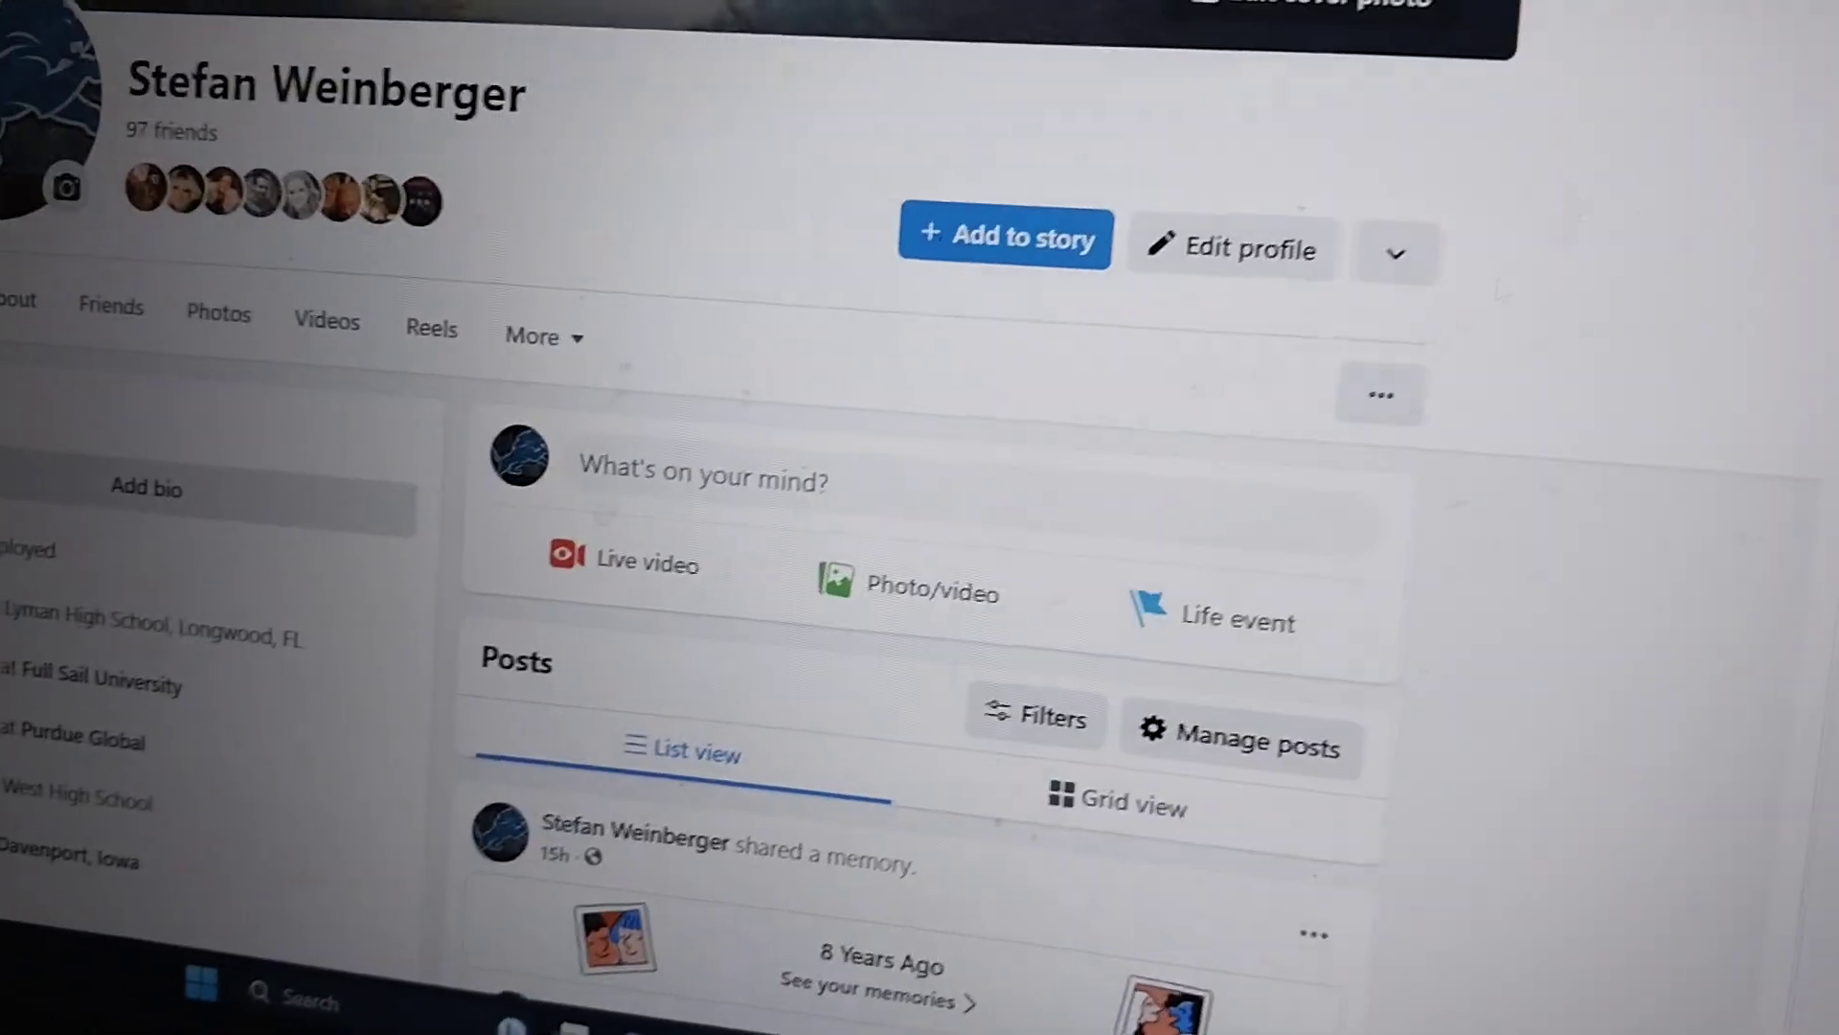
pyautogui.scroll(-3)
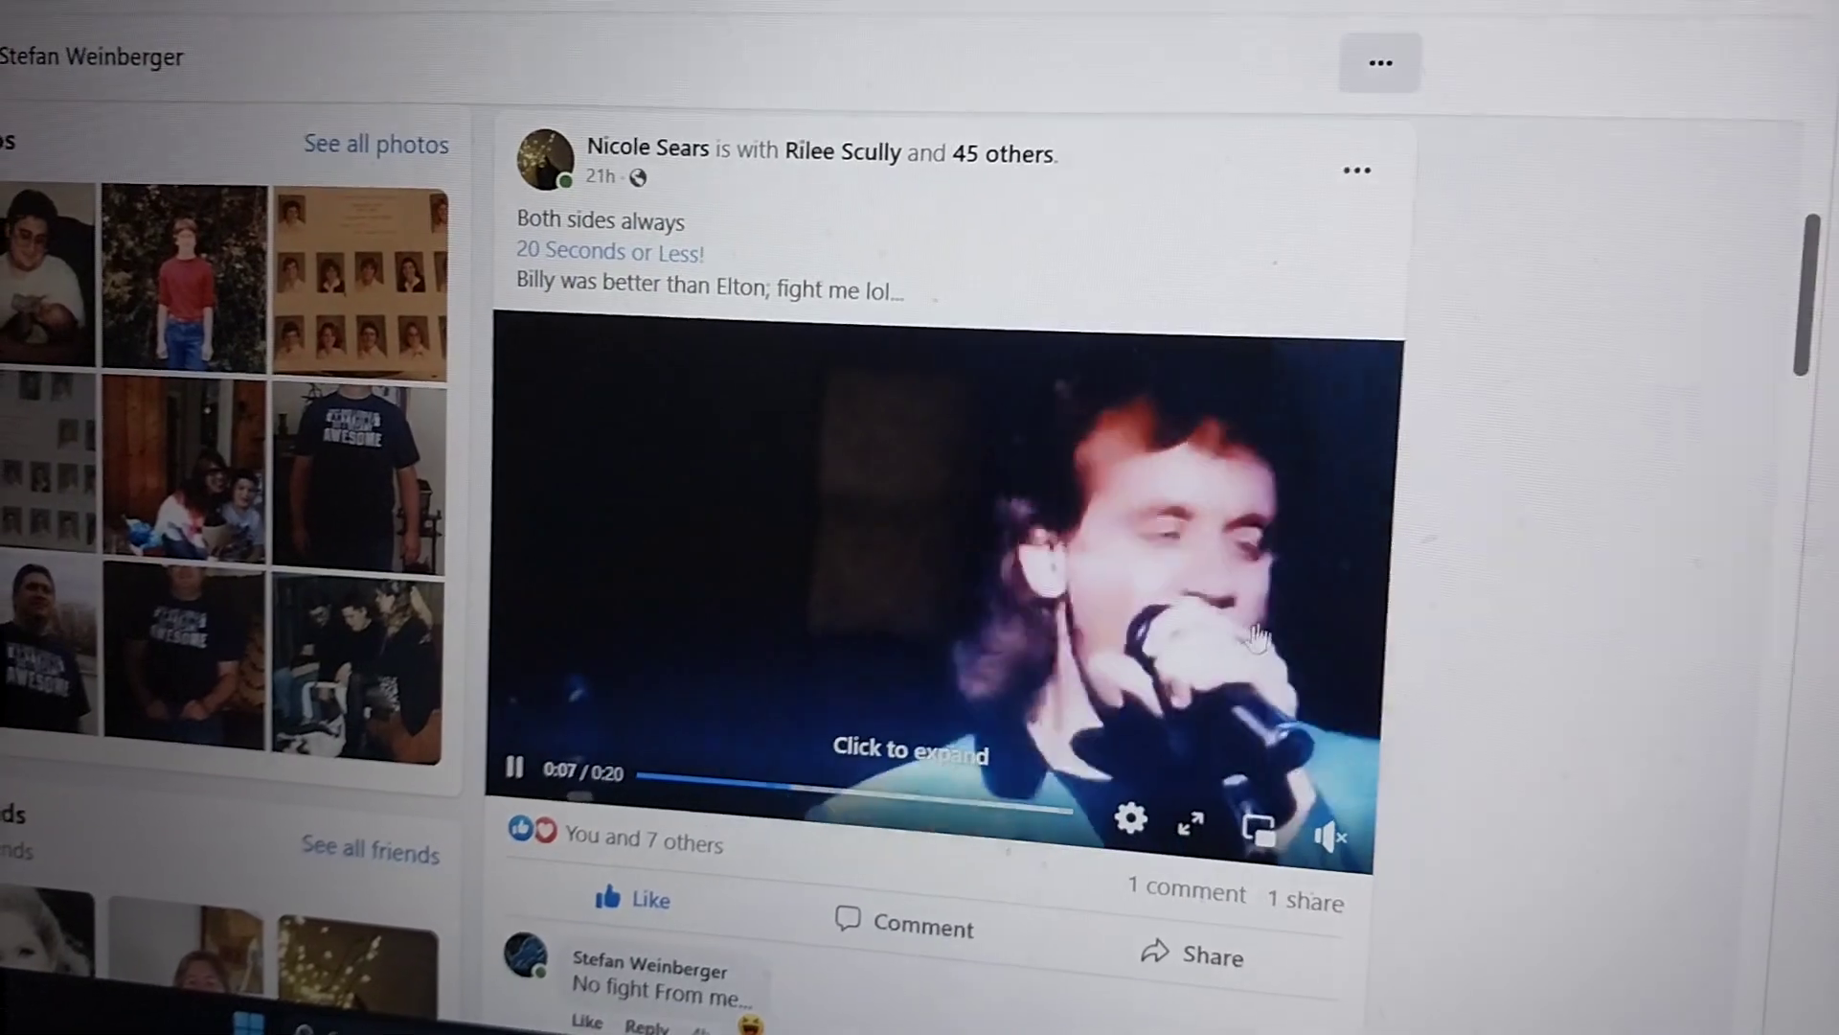
pyautogui.scroll(3)
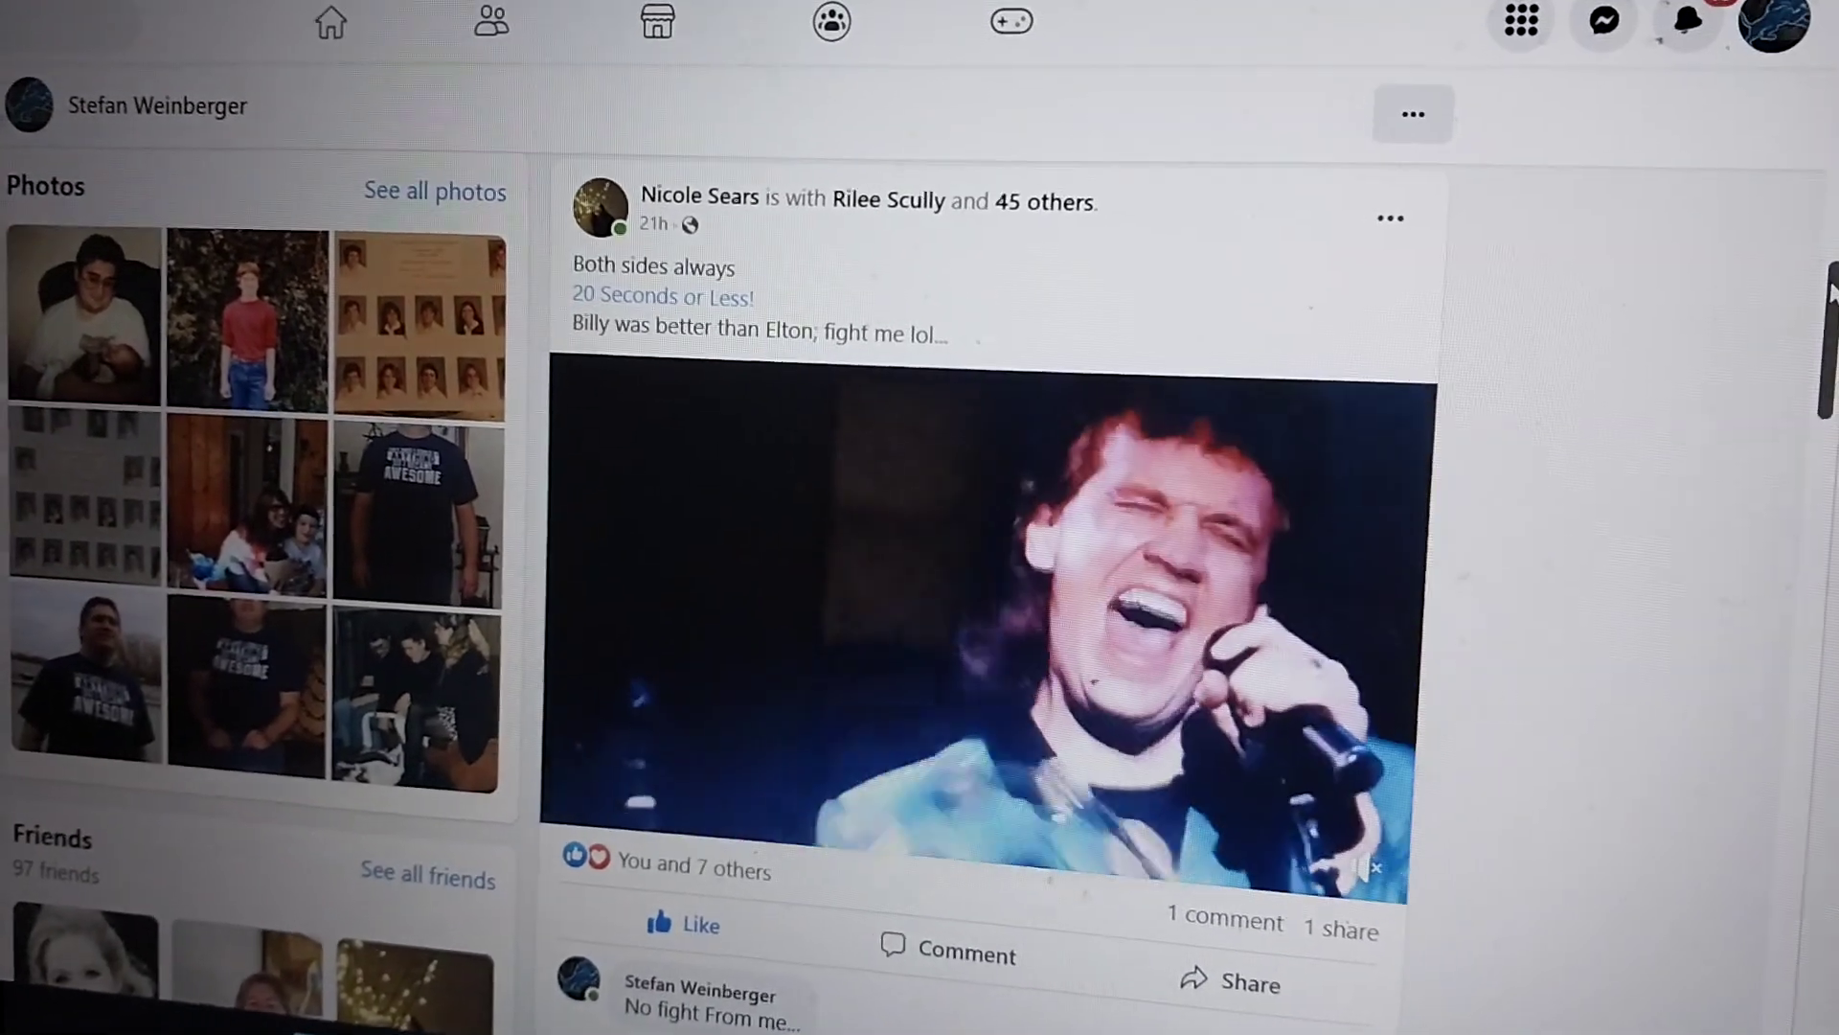